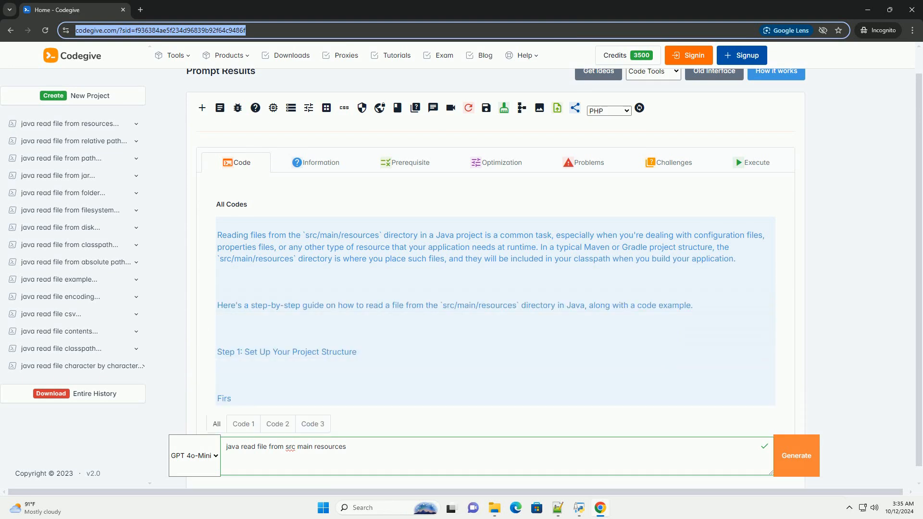
pyautogui.scroll(-3)
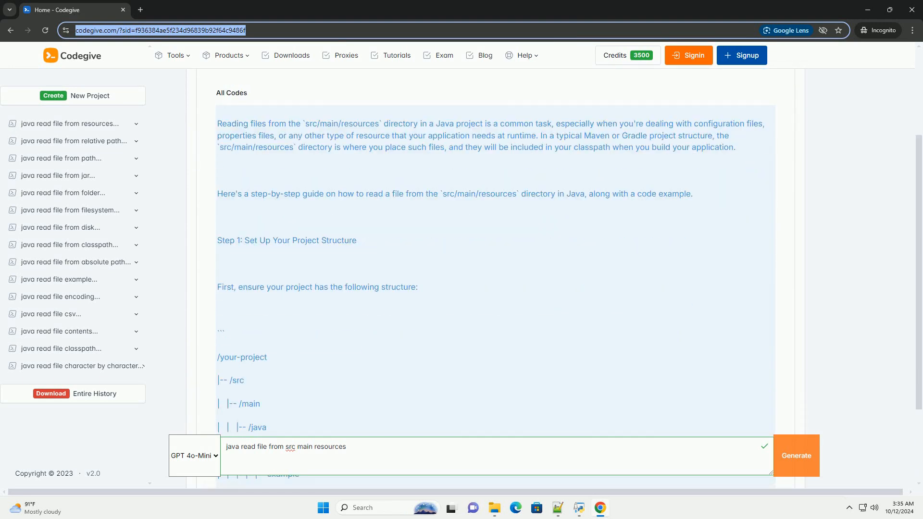
pyautogui.scroll(-3)
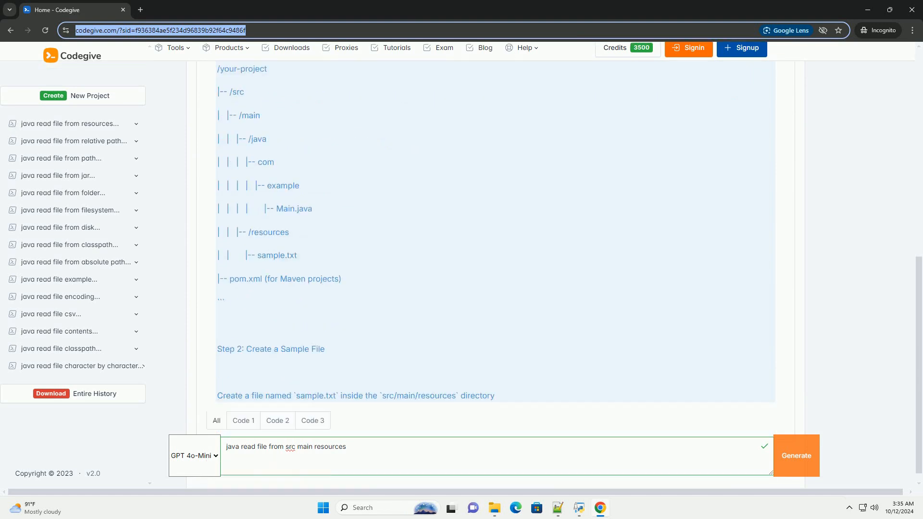
pyautogui.scroll(-3)
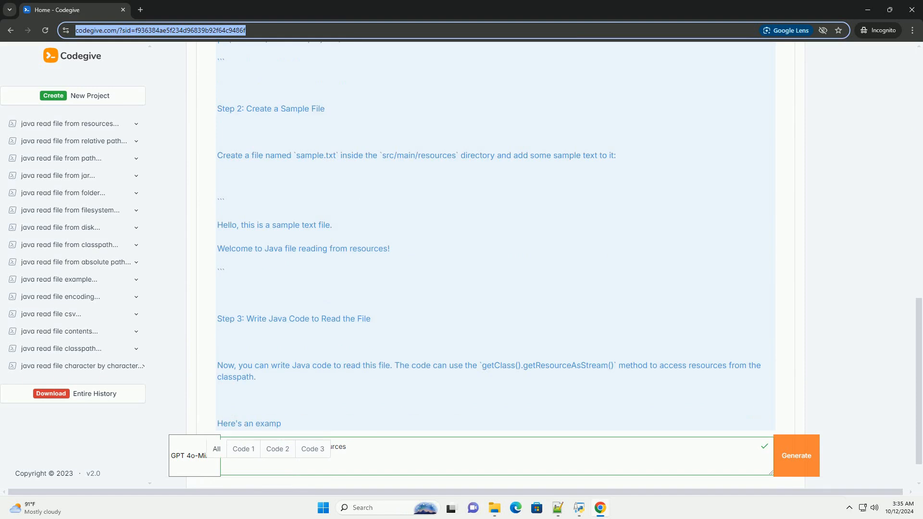
pyautogui.scroll(-3)
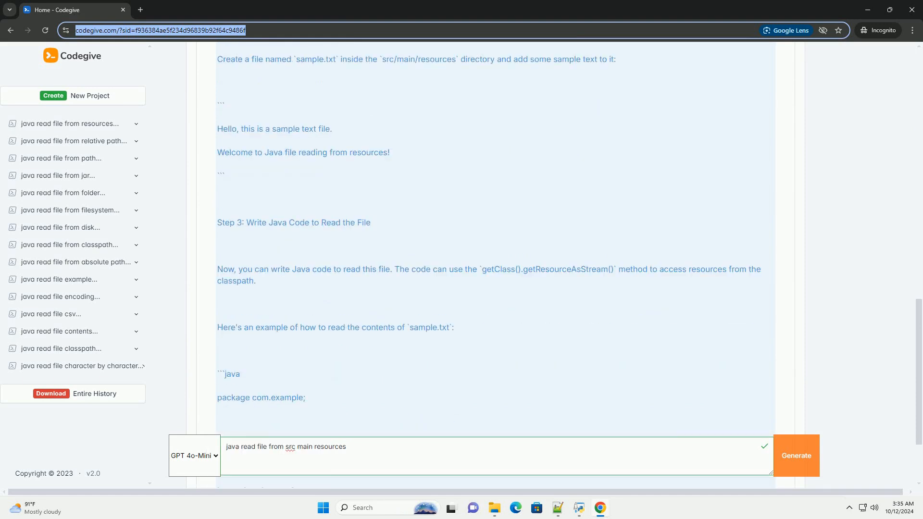
pyautogui.scroll(-3)
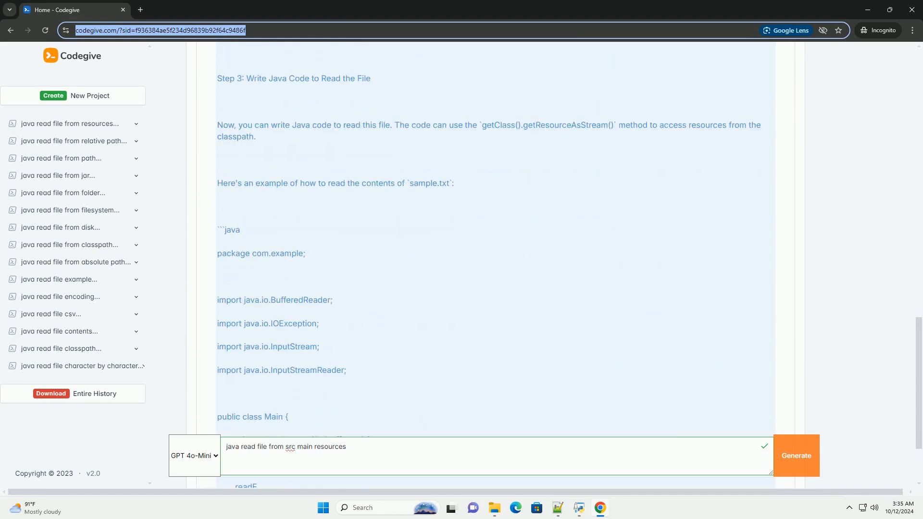
pyautogui.scroll(-3)
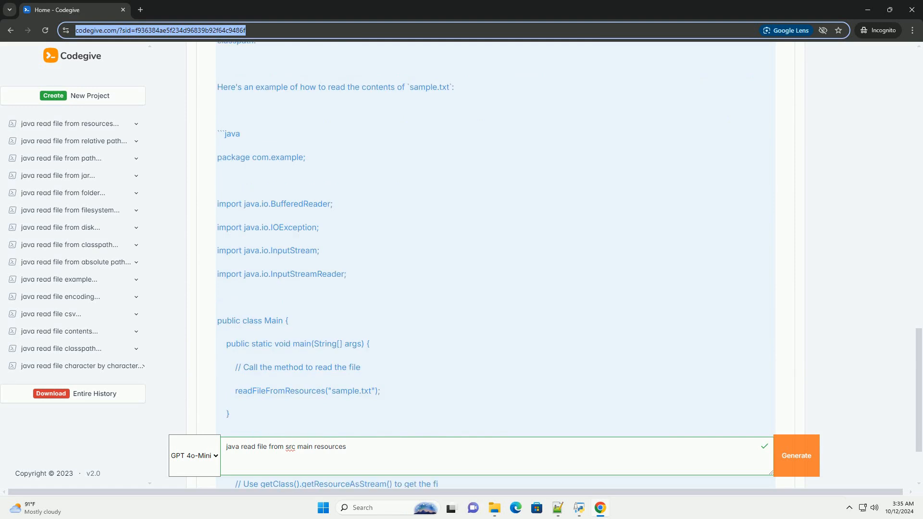
pyautogui.scroll(-3)
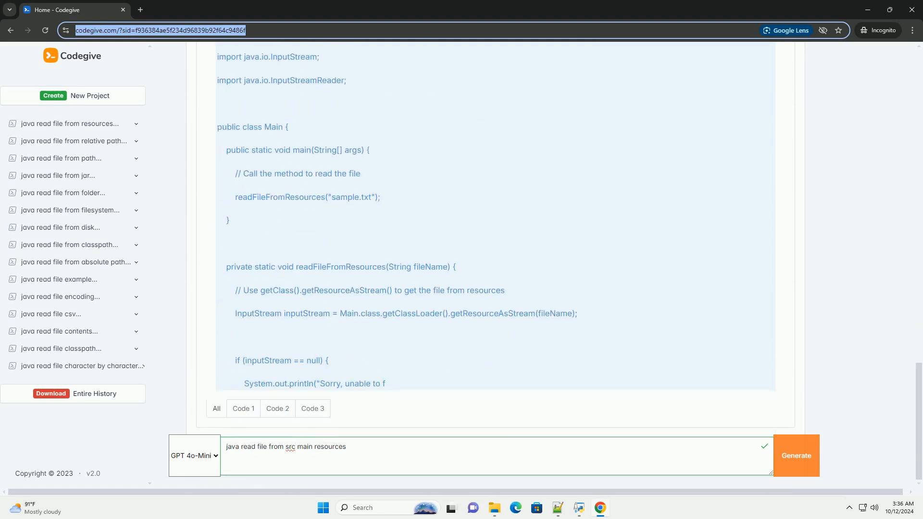
pyautogui.scroll(-3)
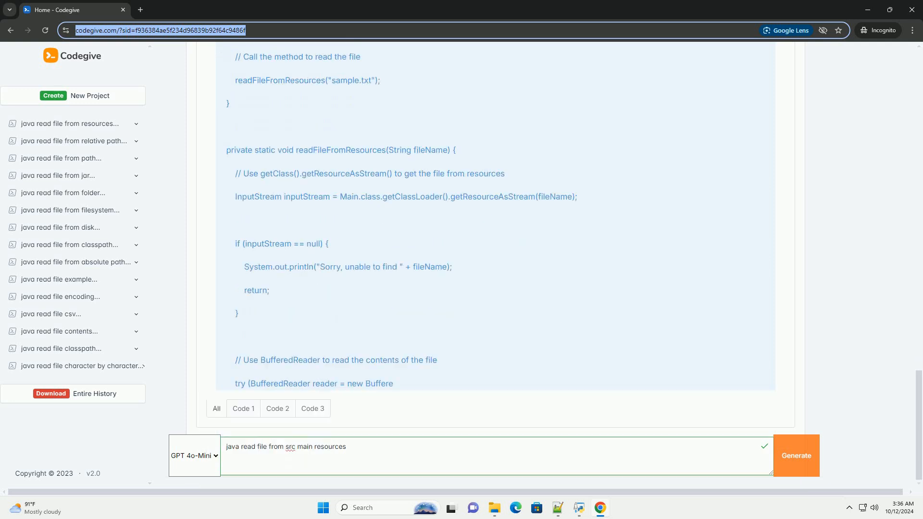
pyautogui.scroll(-3)
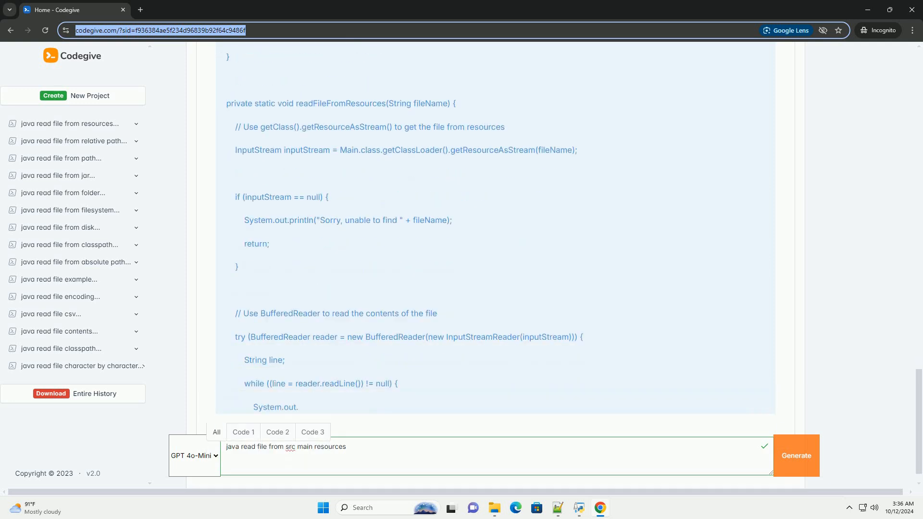
pyautogui.scroll(-3)
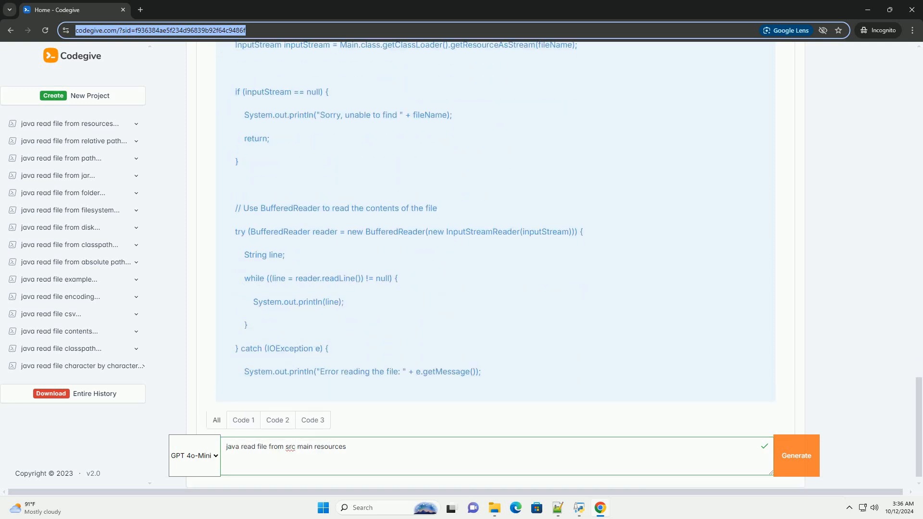
pyautogui.scroll(-3)
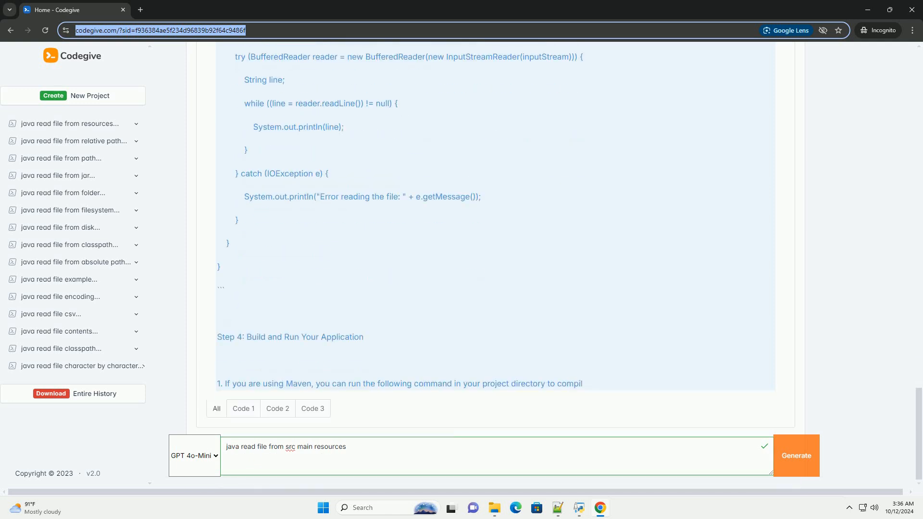
pyautogui.scroll(-3)
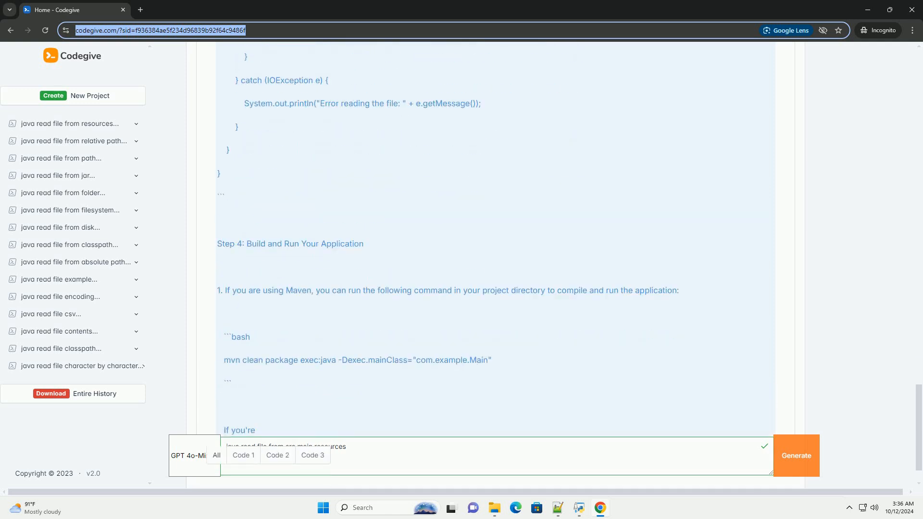
pyautogui.scroll(-3)
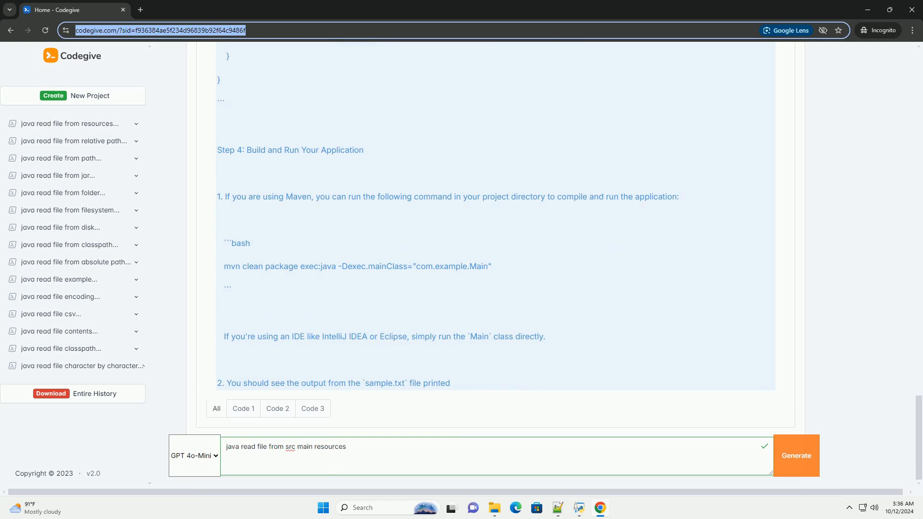
pyautogui.scroll(-3)
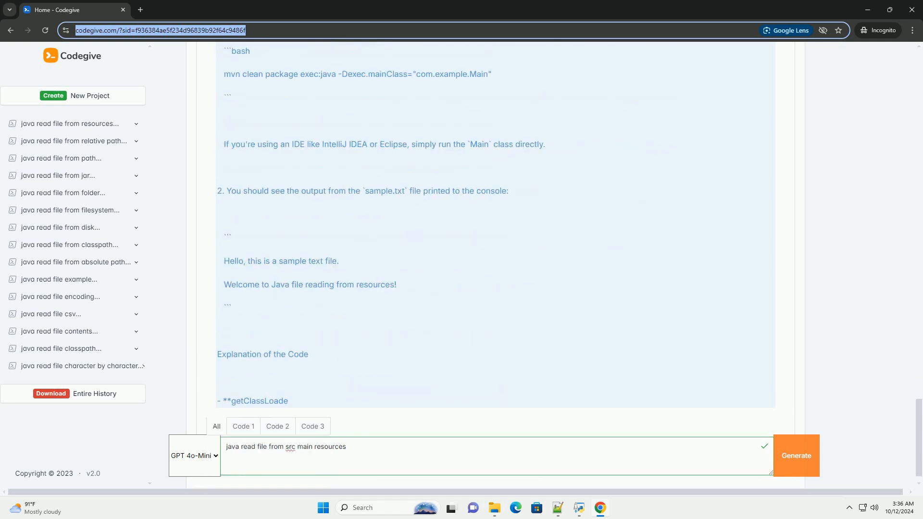
pyautogui.scroll(-3)
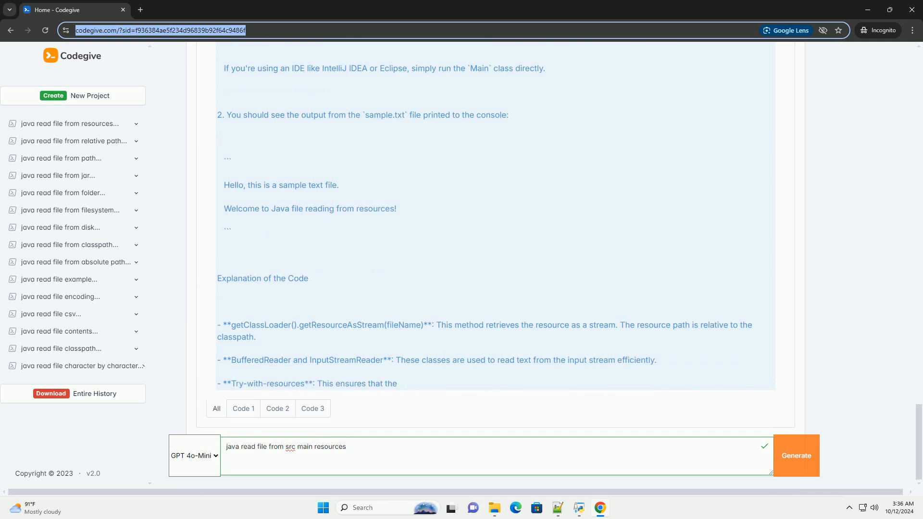
pyautogui.scroll(-3)
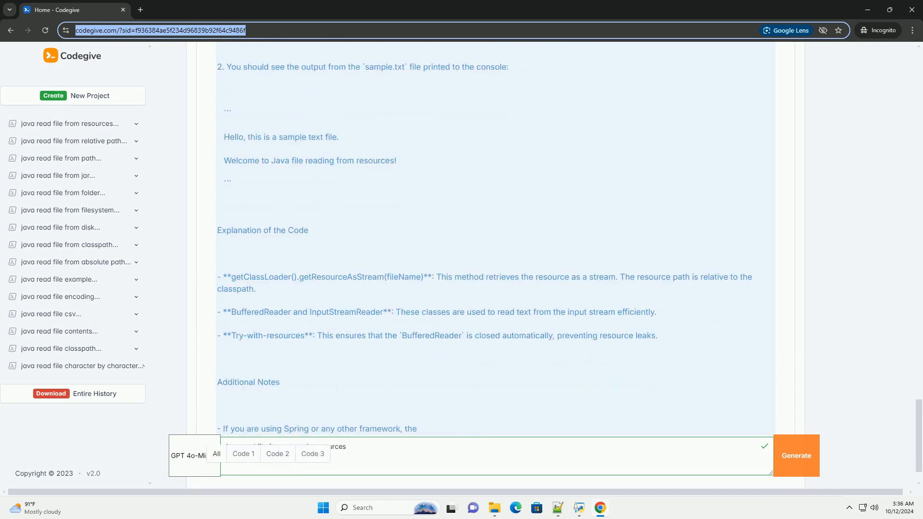
pyautogui.scroll(-3)
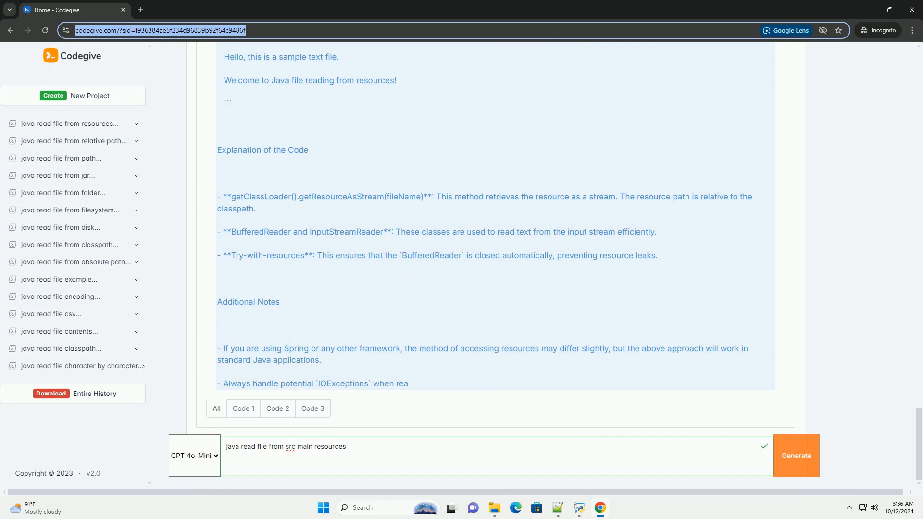
pyautogui.scroll(-3)
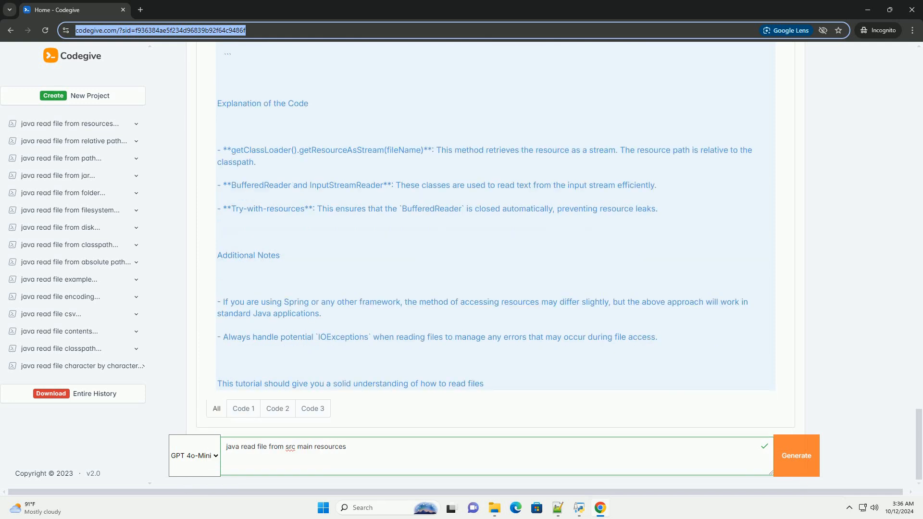